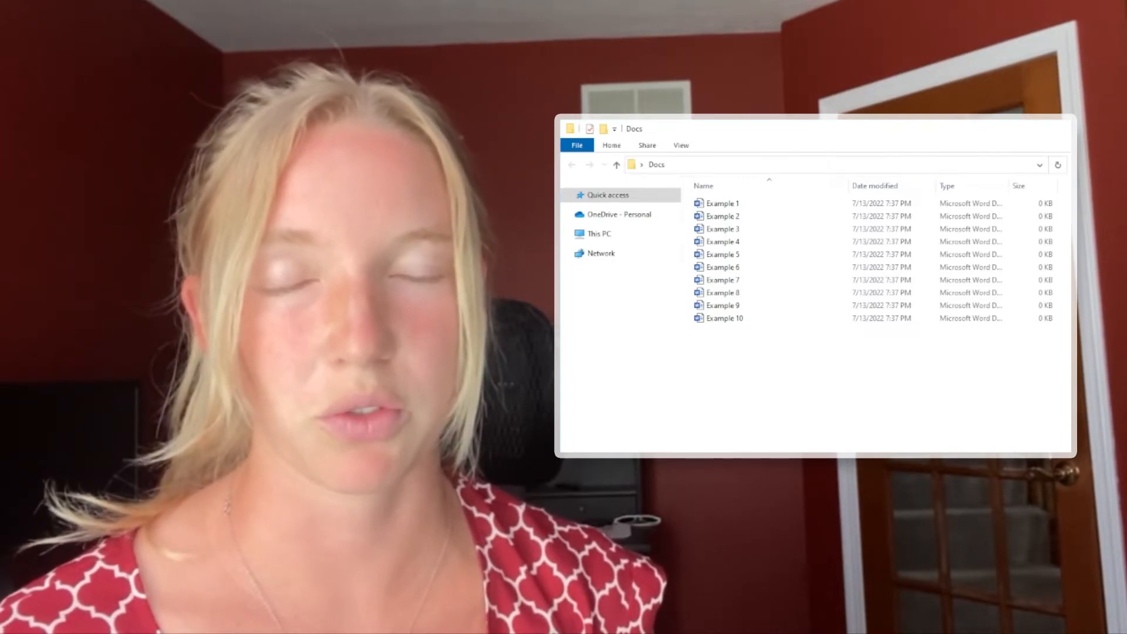
Select all Docs files with Ctrl+A, then deselect Example 1, 3, 6, 7 and 9
key("ctrl+.")
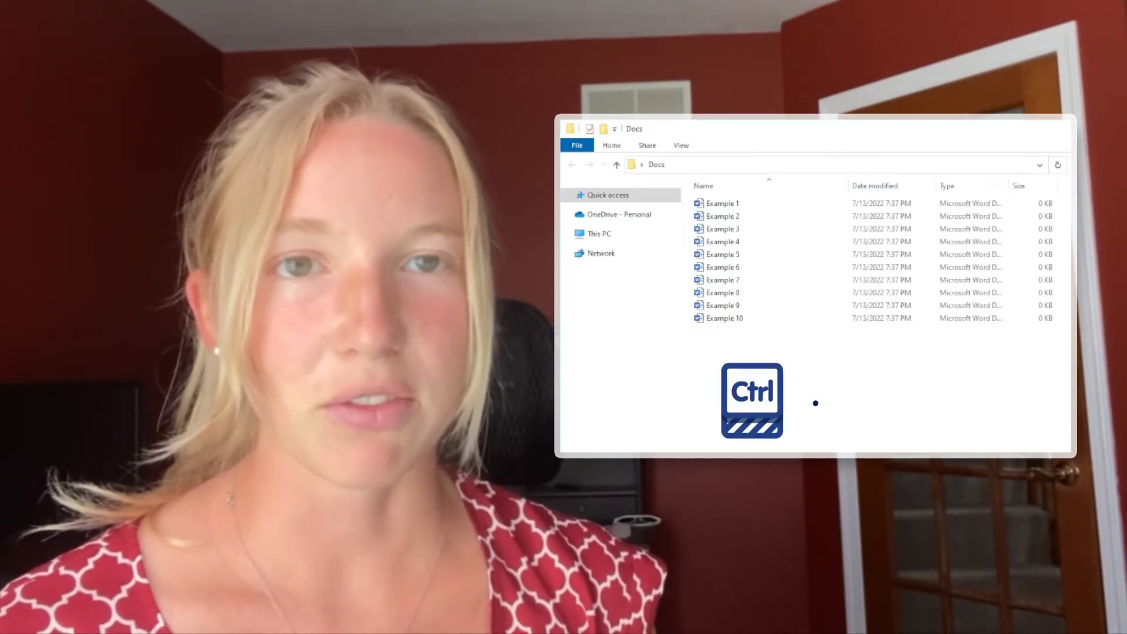
key("ctrl+a")
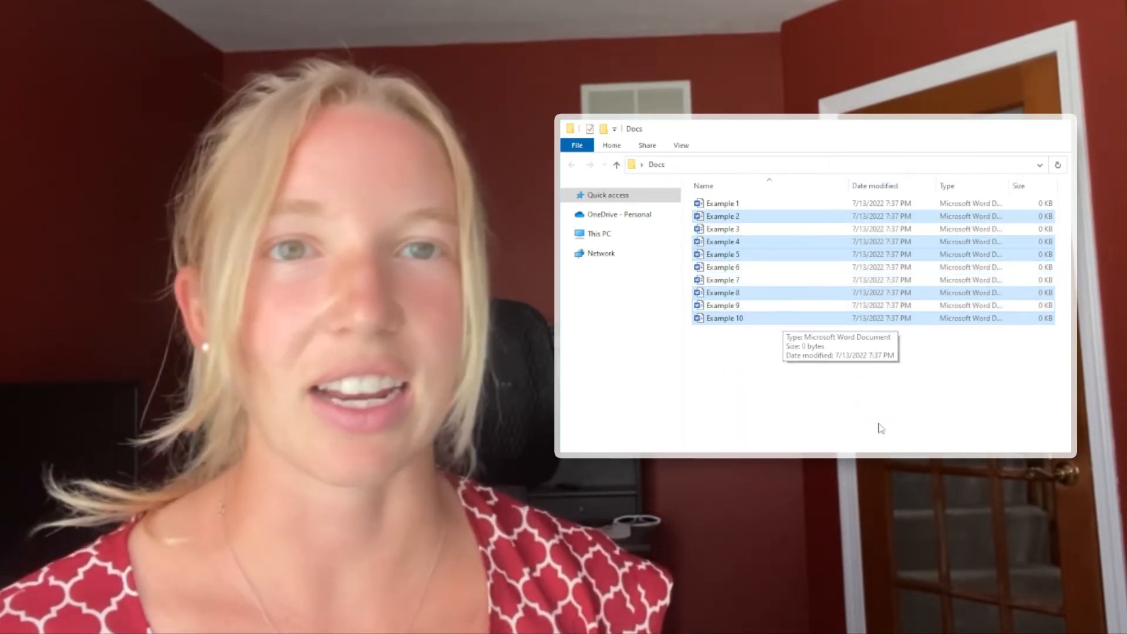
left_click_drag(633, 130, 827, 130)
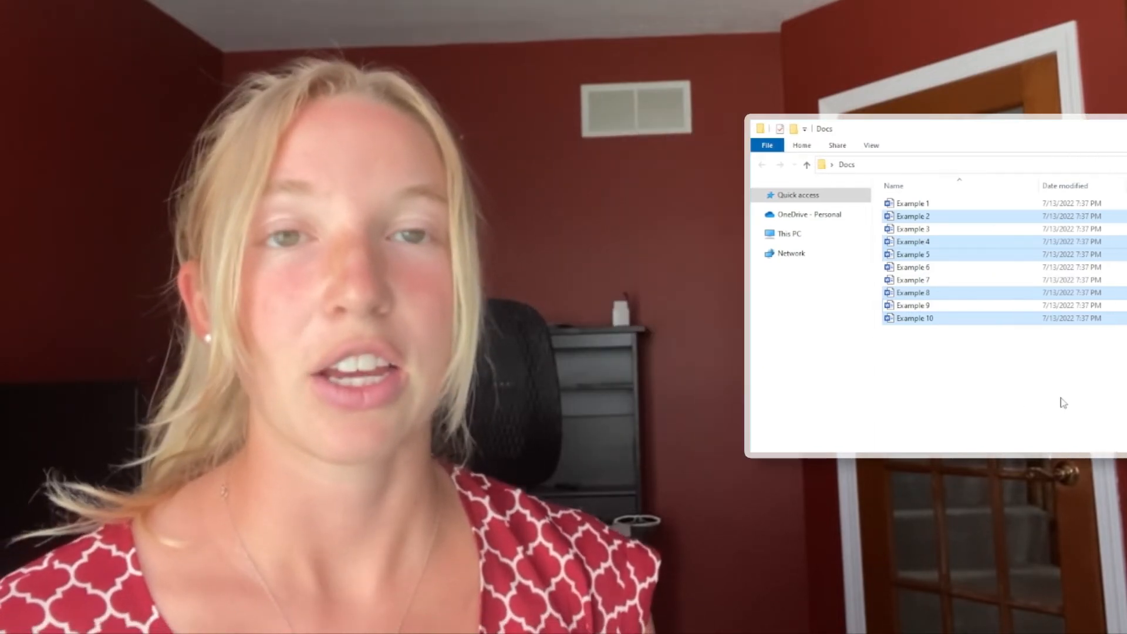